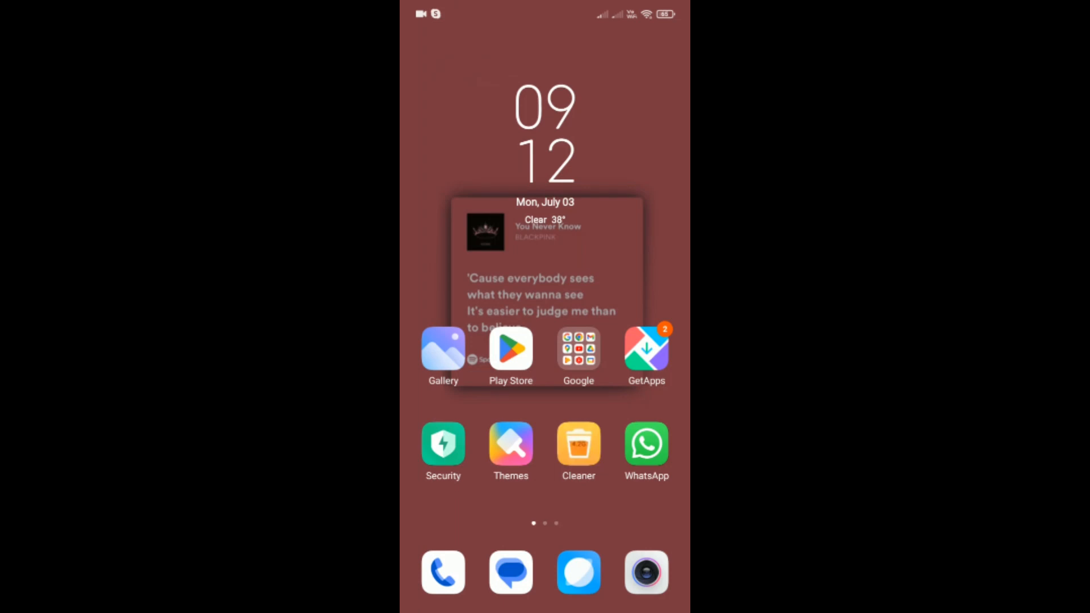
- Launch Chrome from the home screen dock with an empty address bar ready
left_click(578, 349)
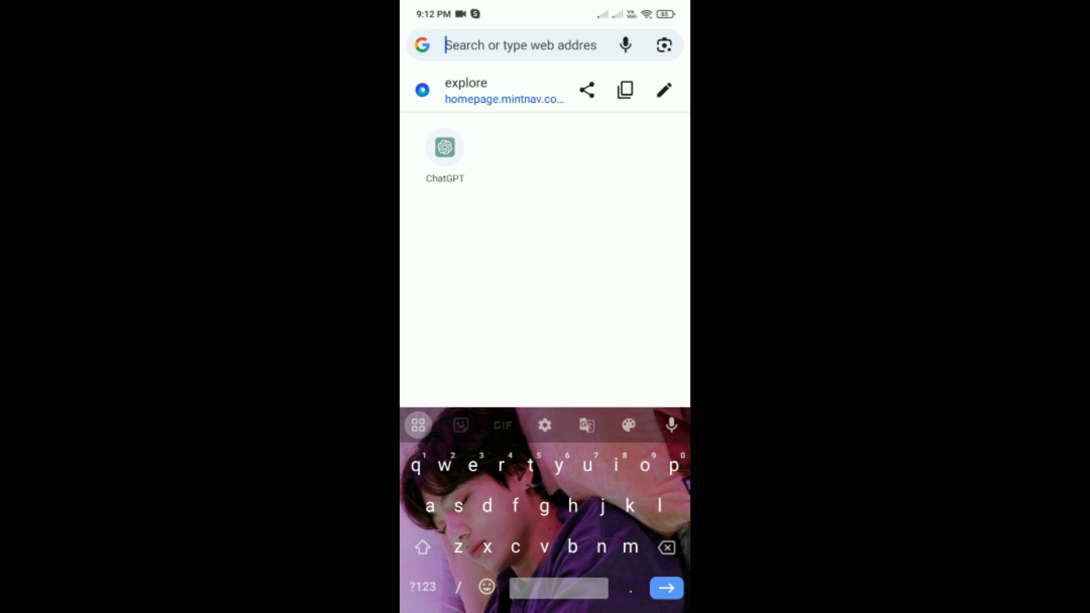
- Navigate to chat.openai.com, landing on the ChatGPT welcome page
type("https://www.youtube.com")
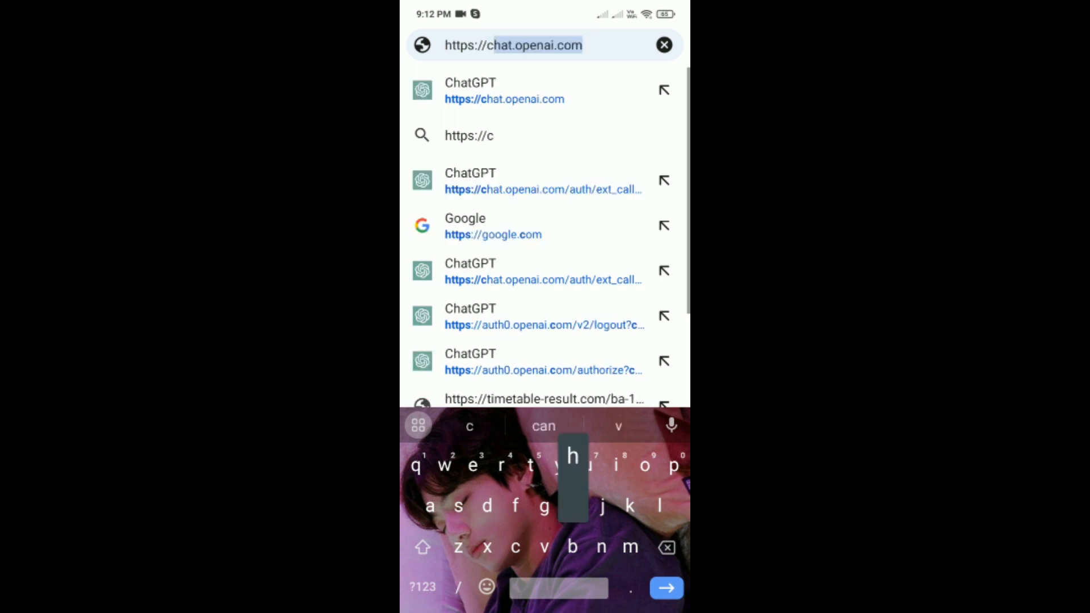
type("hat.openai.com")
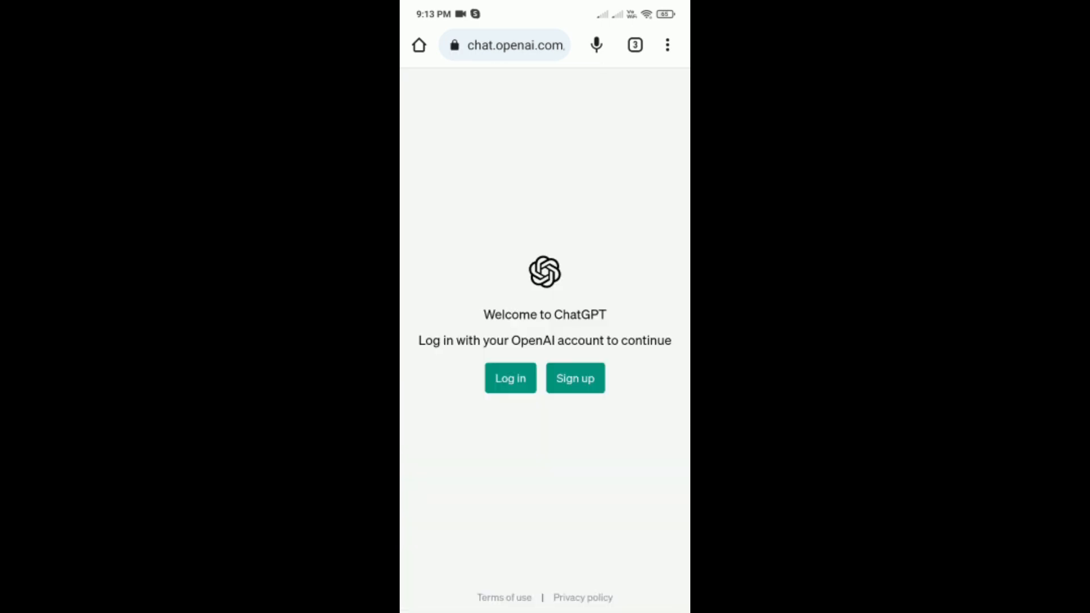
- Choose Log in to reach the ChatGPT Welcome back page on auth0.openai.com
left_click(509, 378)
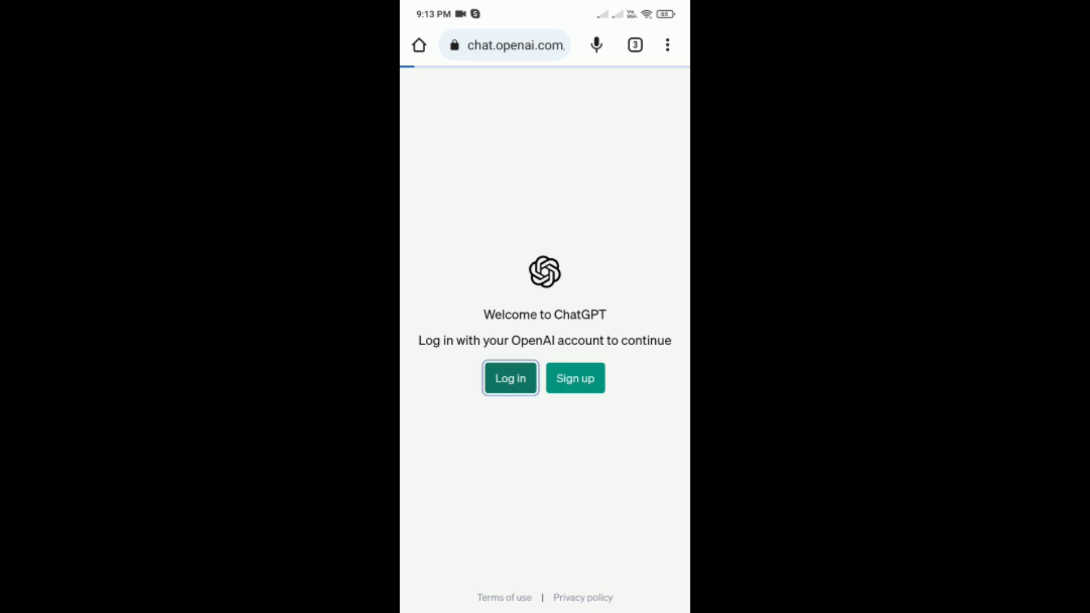
left_click(509, 378)
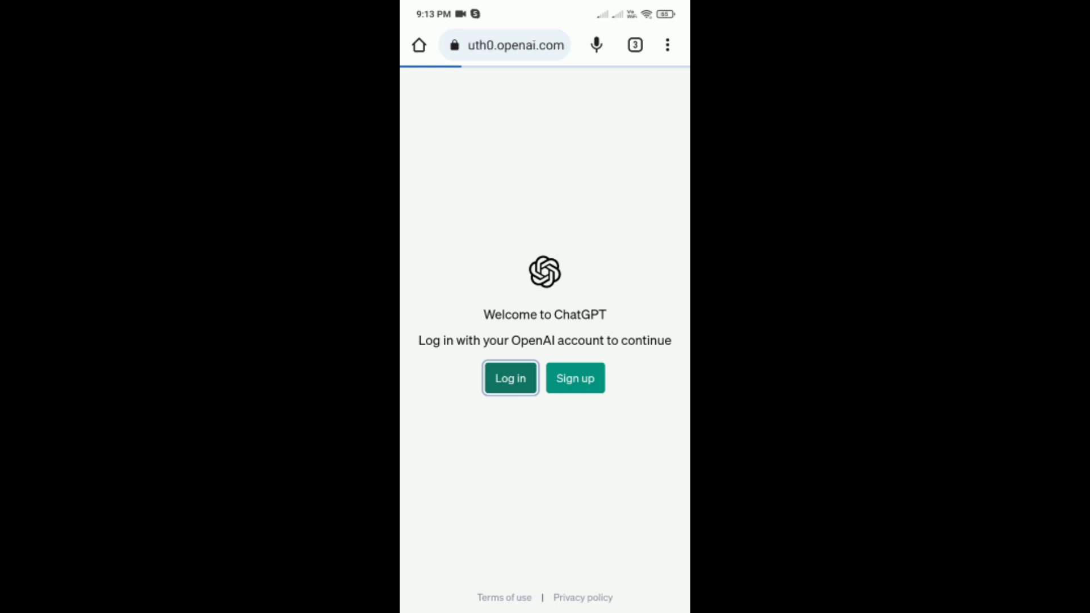
left_click(510, 379)
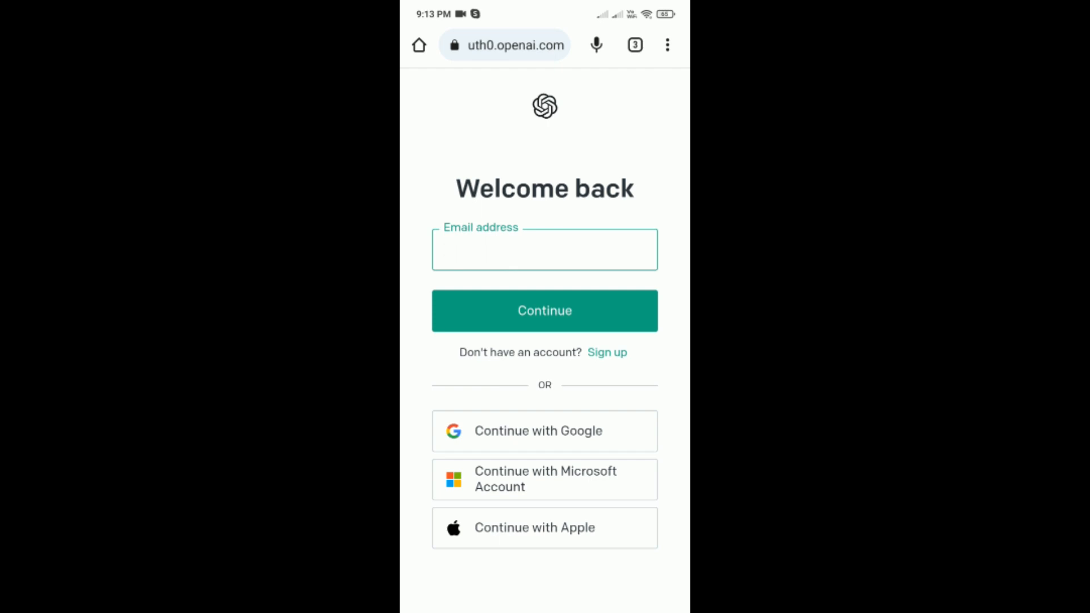
- Continue with Google, reaching Google's Choose an account screen for ChatGPT
left_click(545, 431)
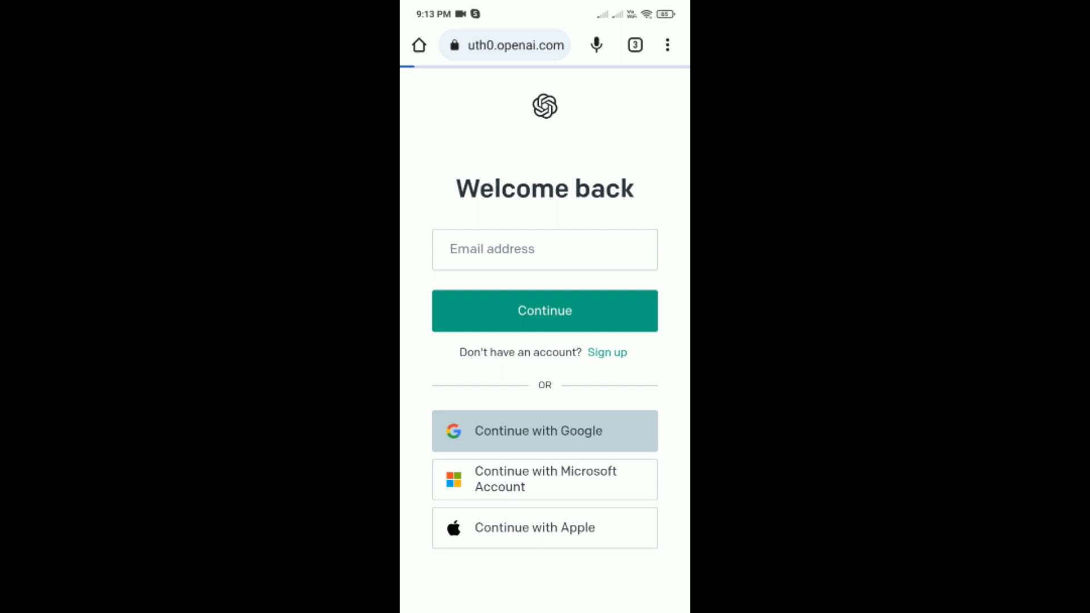
left_click(545, 432)
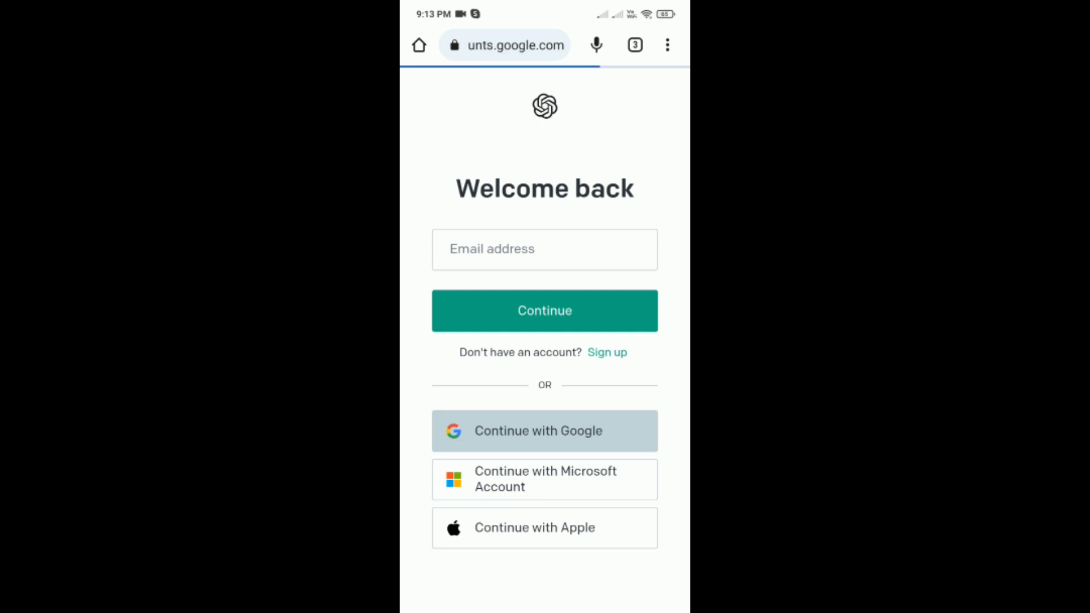
left_click(545, 431)
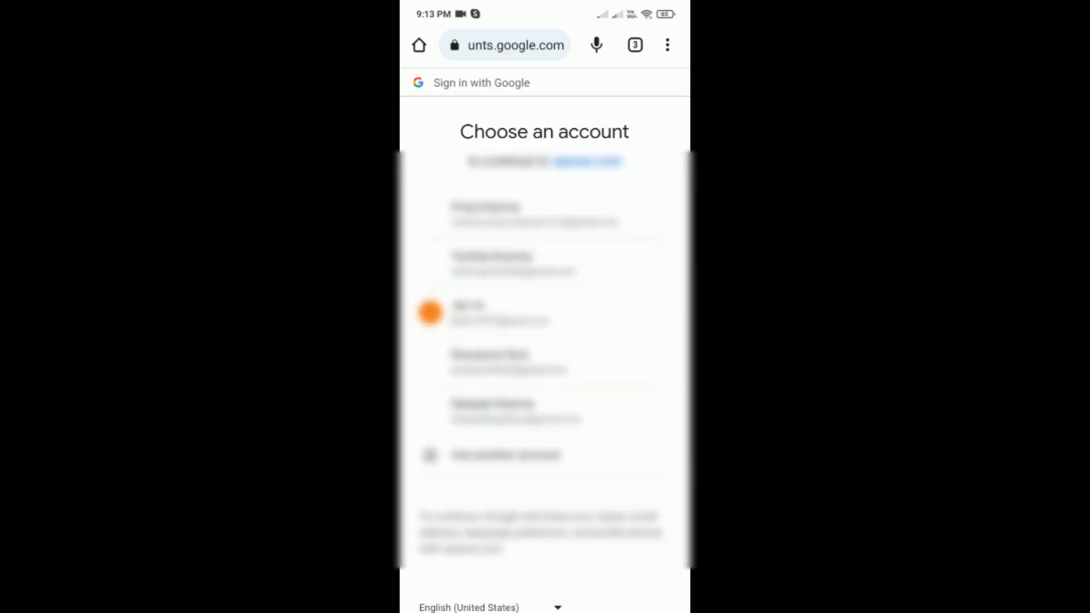